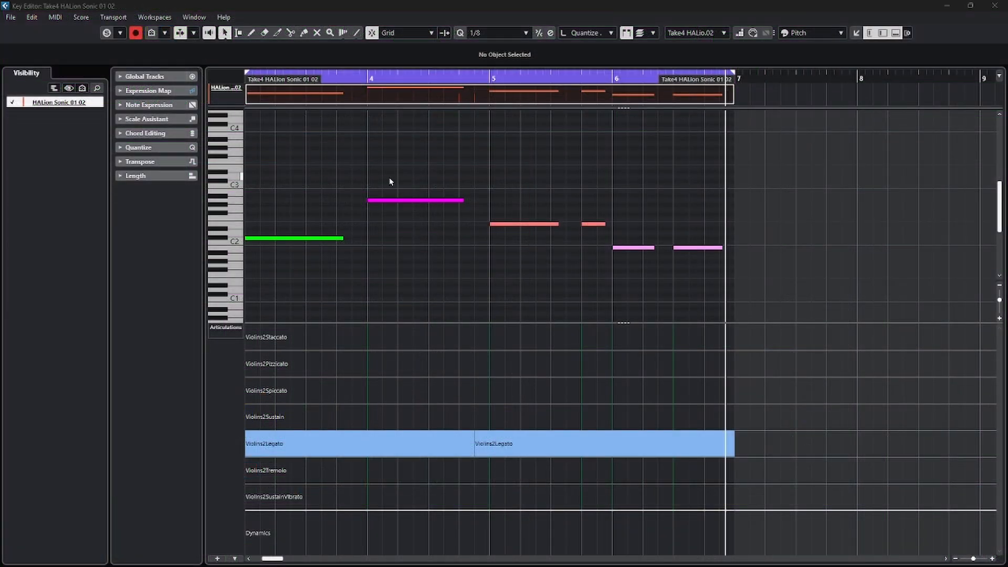
pyautogui.moveTo(396, 184)
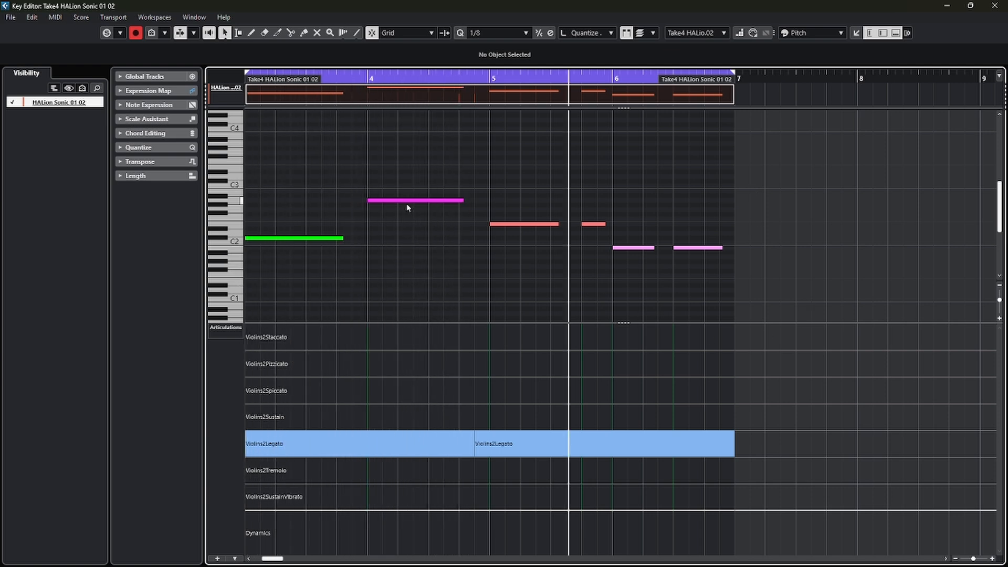
# Open the Note Expression editor on the magenta violin note near bar 4
pyautogui.click(415, 200)
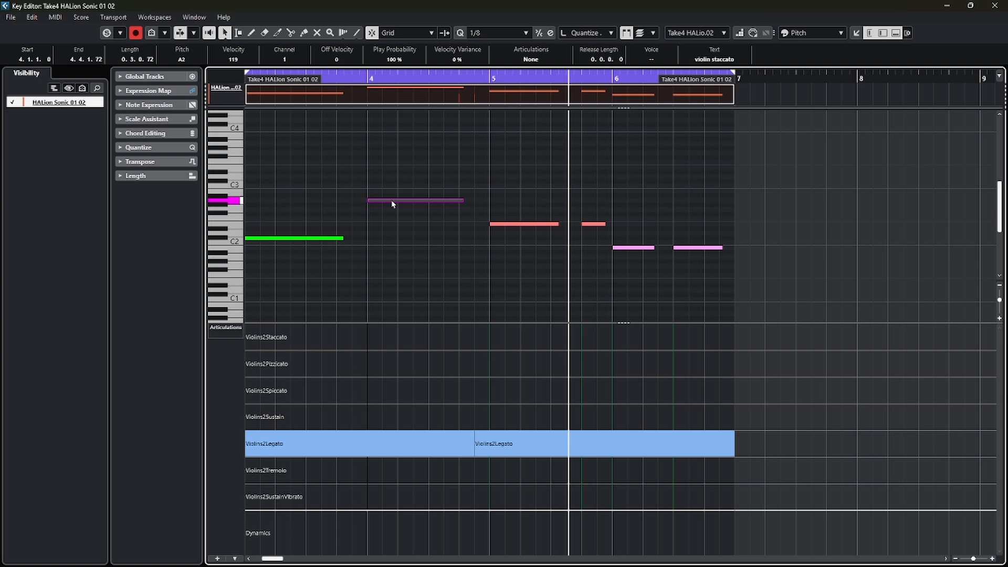
pyautogui.rightClick(392, 203)
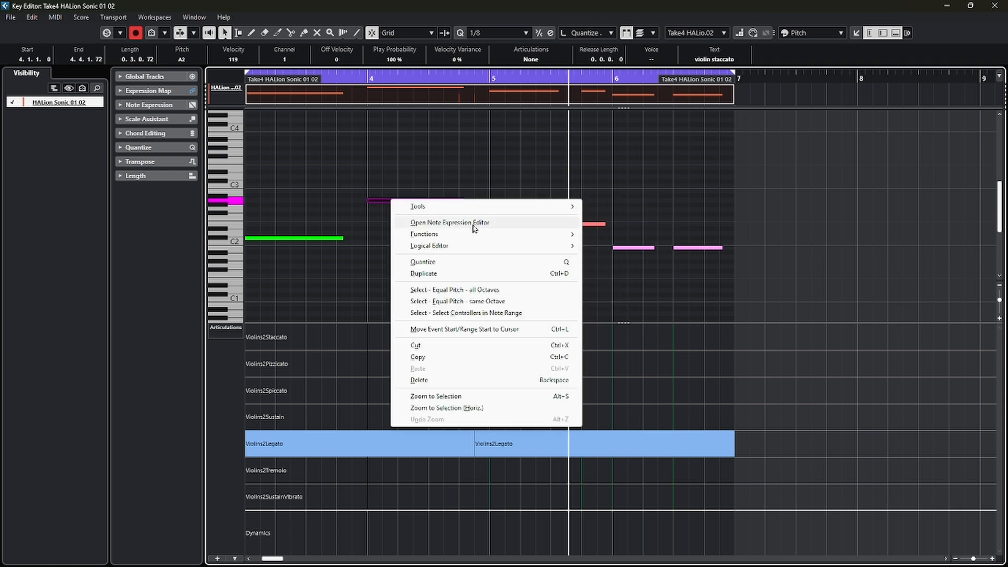
pyautogui.moveTo(458, 230)
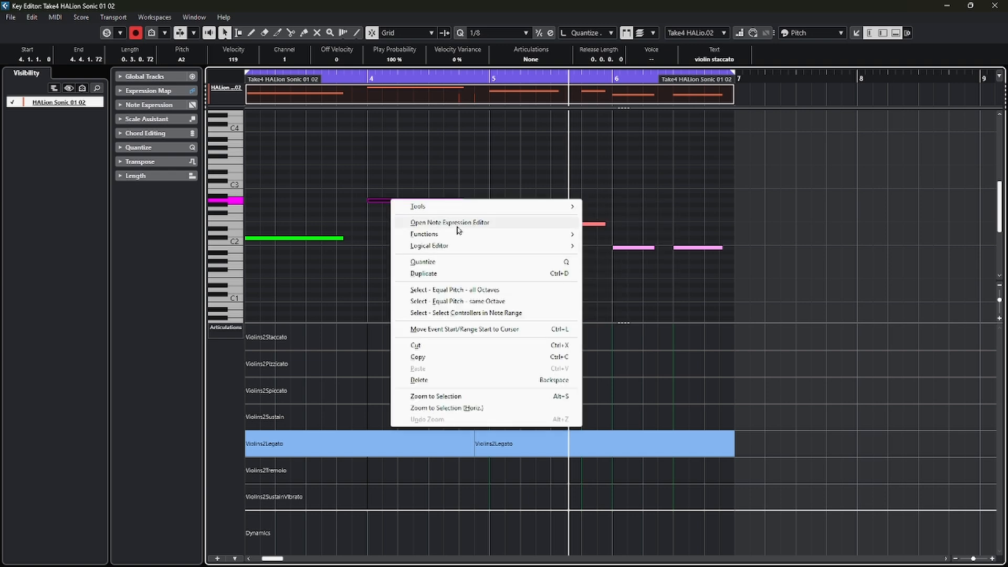
pyautogui.click(450, 222)
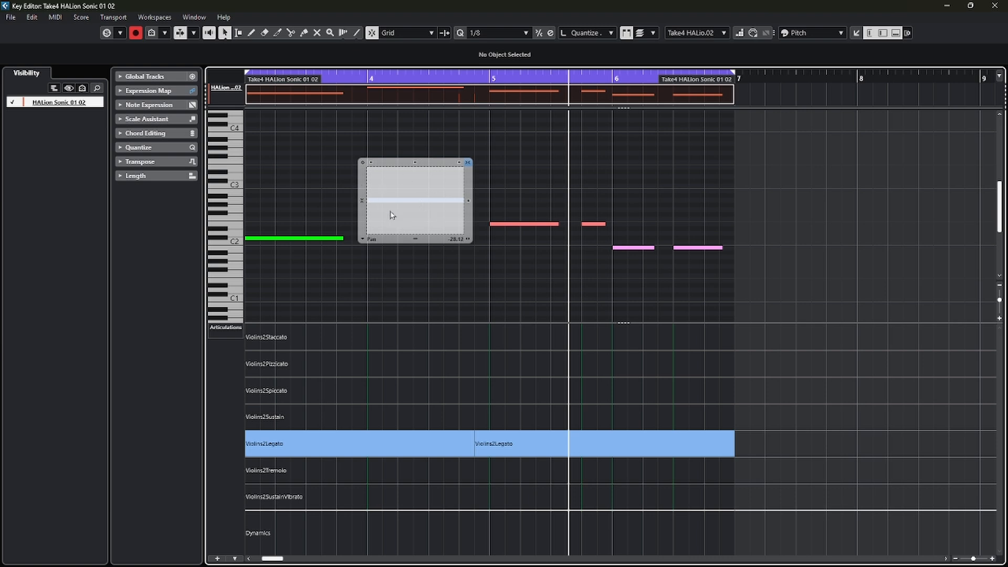
# Expand the inspector's Note Expression section listing Volume, Pan and Tuning
pyautogui.moveTo(390, 214); pyautogui.dragTo(427, 230)
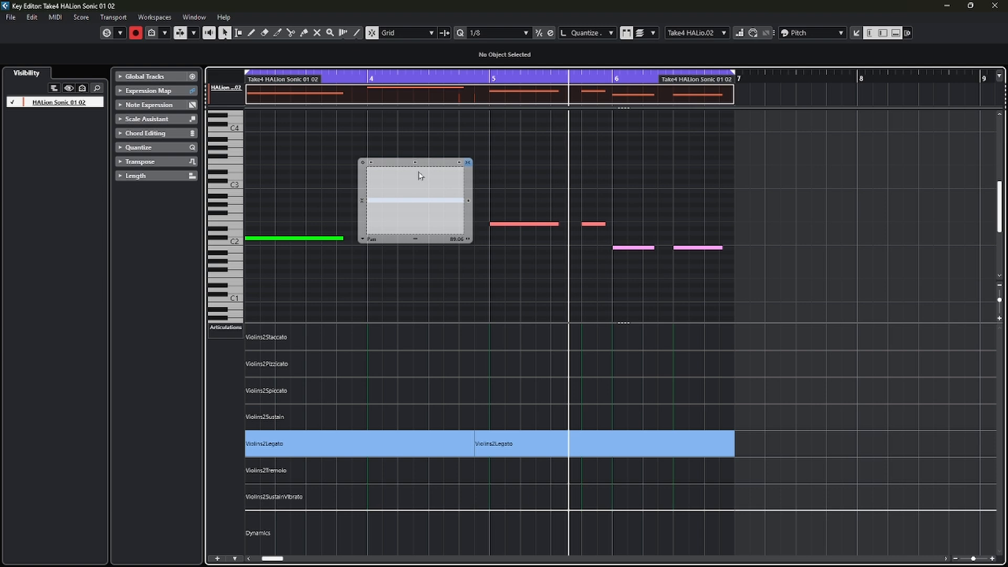
pyautogui.moveTo(420, 176); pyautogui.dragTo(388, 213)
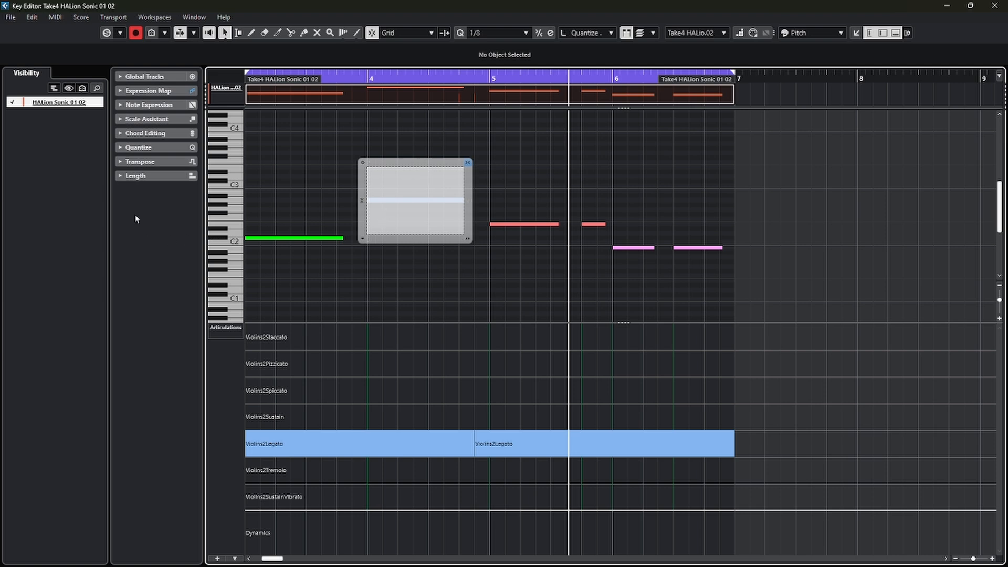
pyautogui.moveTo(176, 236)
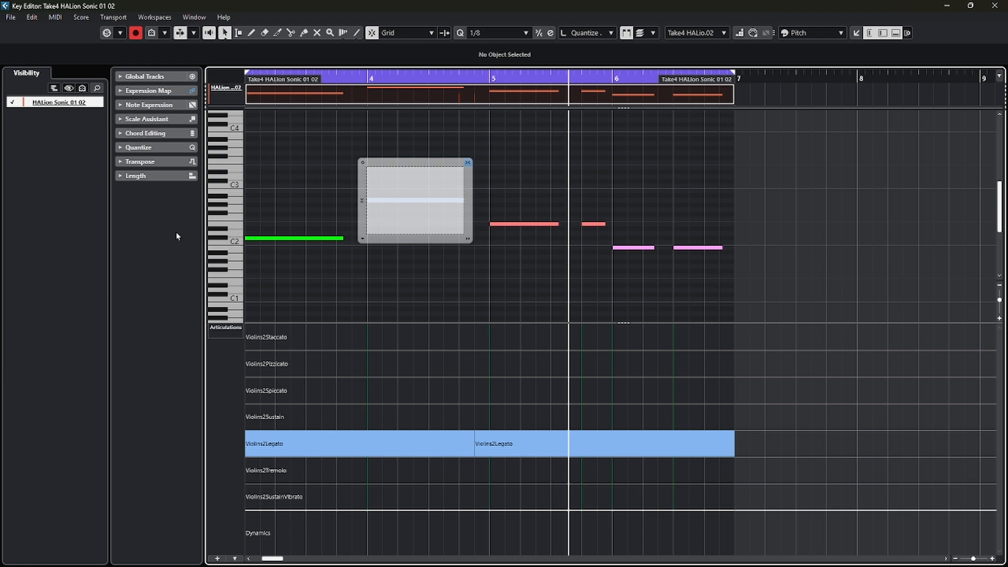
pyautogui.moveTo(149, 105)
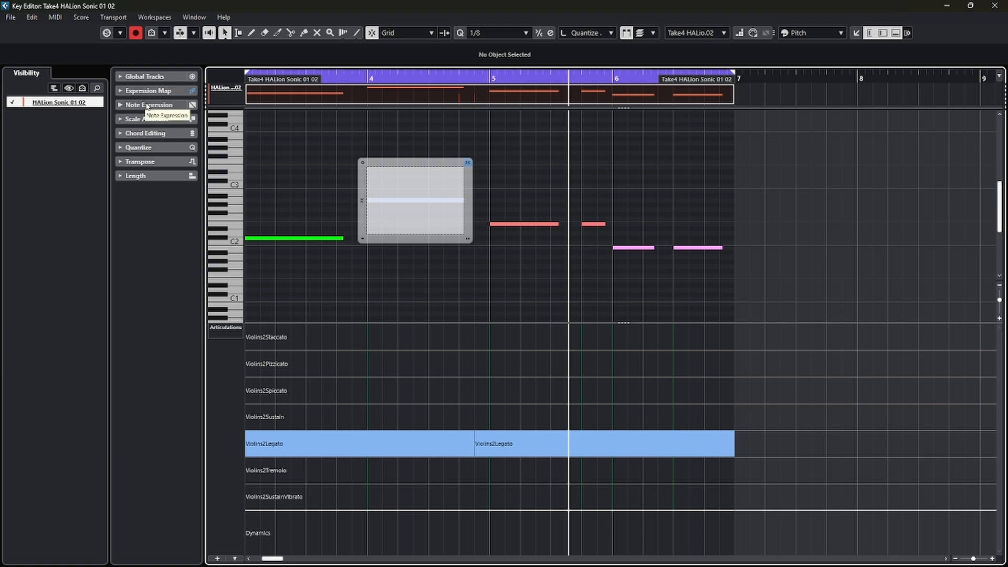
pyautogui.click(149, 104)
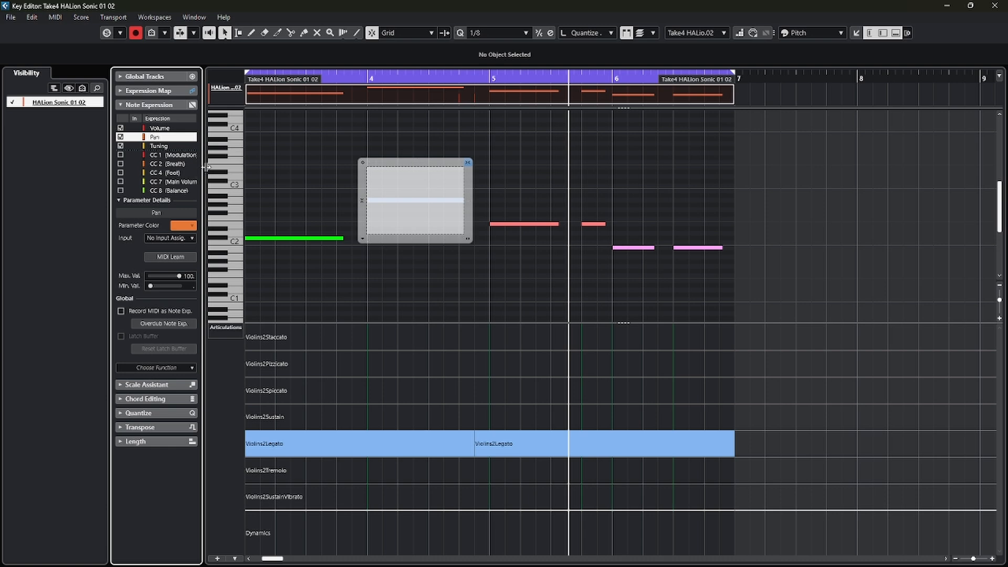
# Choose Volume and draw a descending volume curve across the note
pyautogui.click(160, 129)
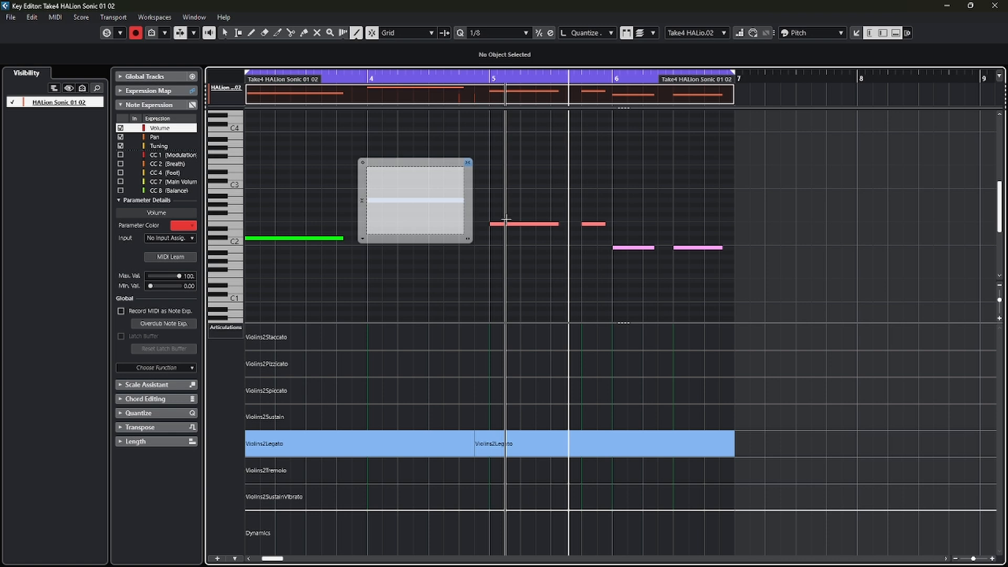
pyautogui.moveTo(369, 233); pyautogui.dragTo(425, 185)
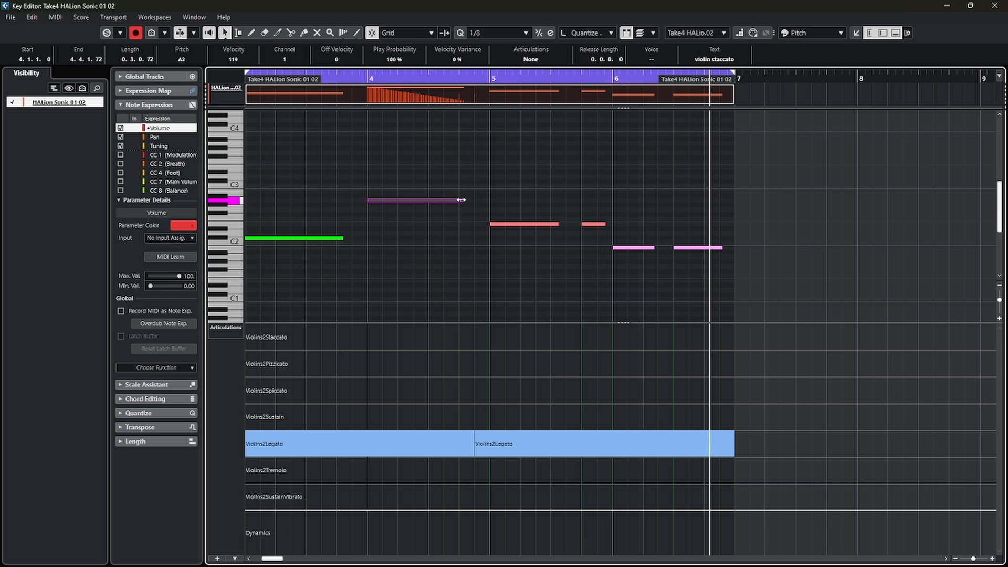
# Reopen the note's expression editor to confirm the falling volume curve
pyautogui.rightClick(407, 205)
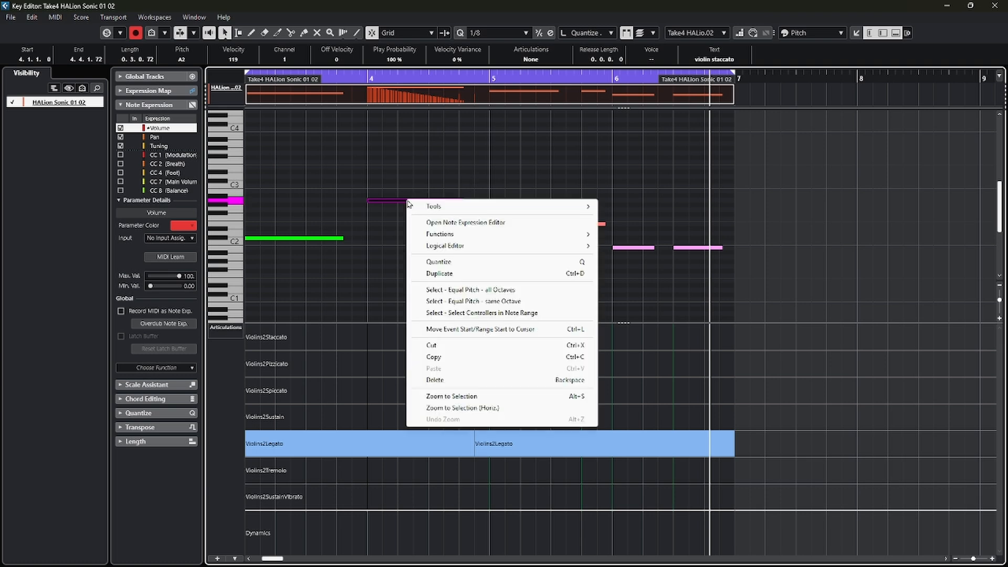
pyautogui.click(465, 222)
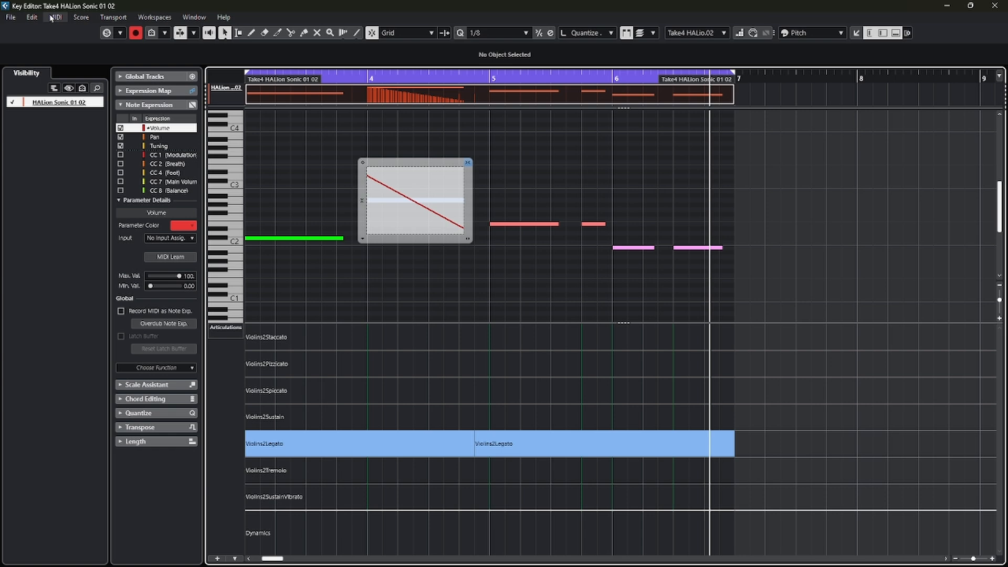
pyautogui.click(56, 16)
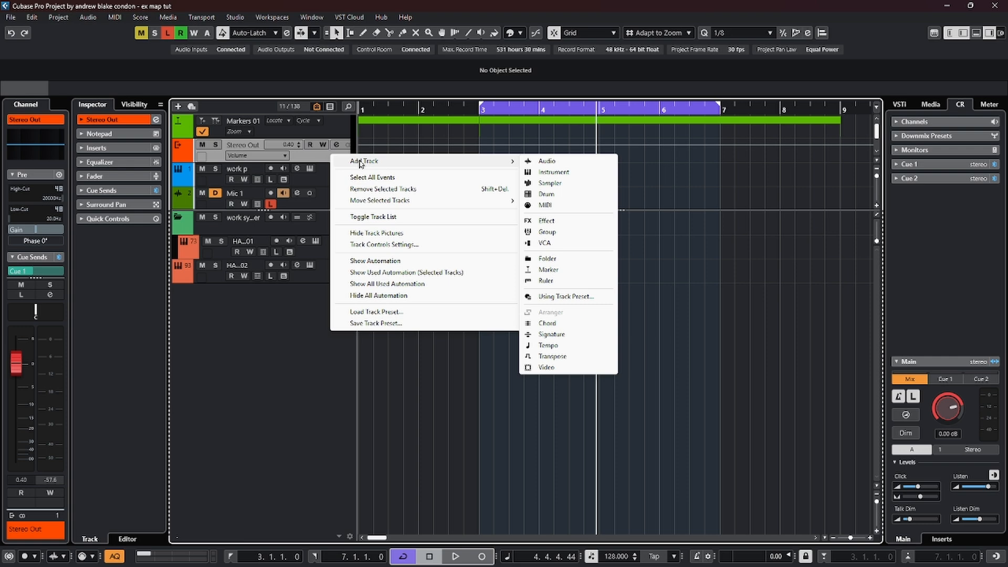
pyautogui.moveTo(563, 336)
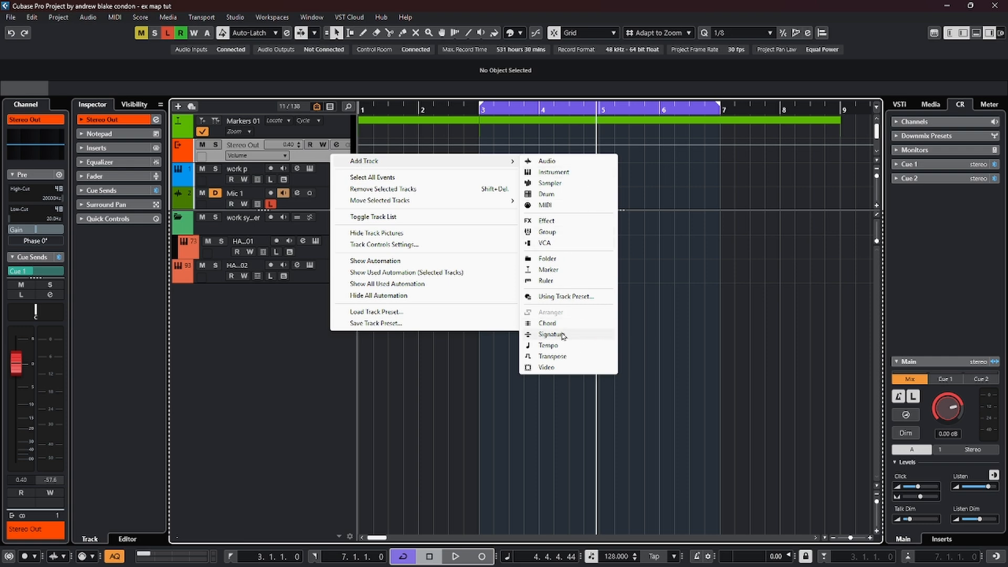
# Add a Chord track holding a C chord and placeholder chord events
pyautogui.click(551, 333)
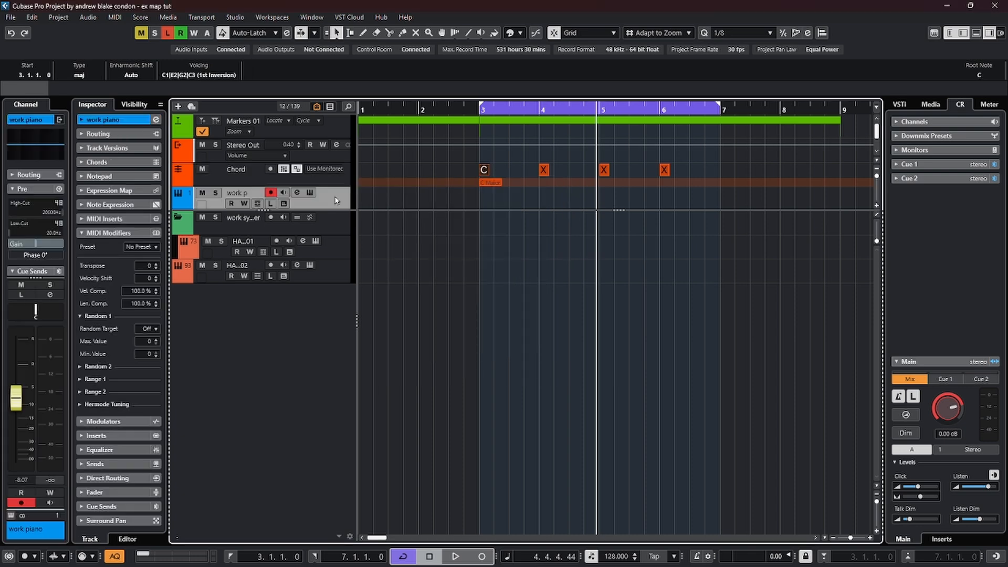
# Edit the first chord event in the Chord Editor, ending on C minor
pyautogui.click(282, 192)
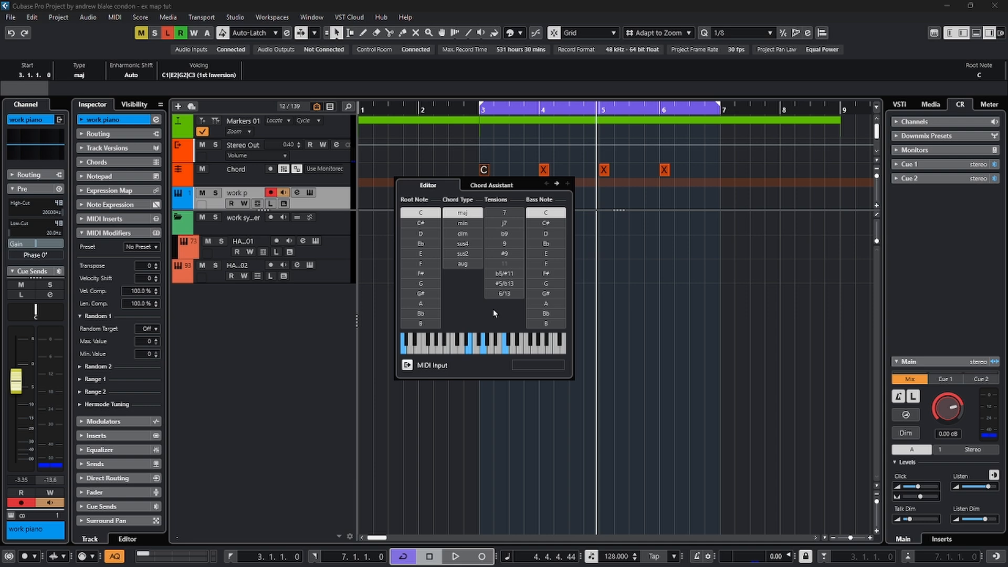
pyautogui.moveTo(420, 222)
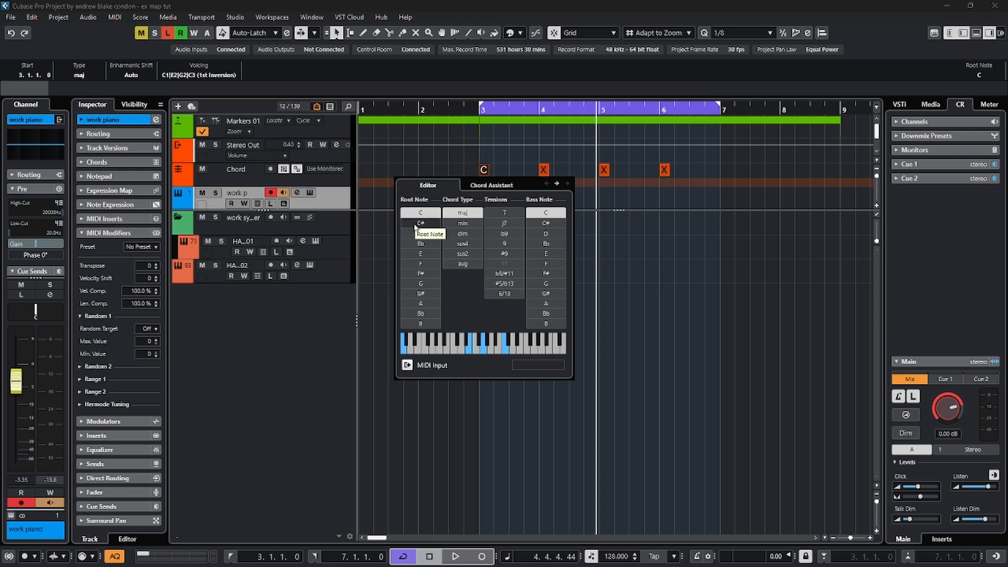
pyautogui.click(420, 222)
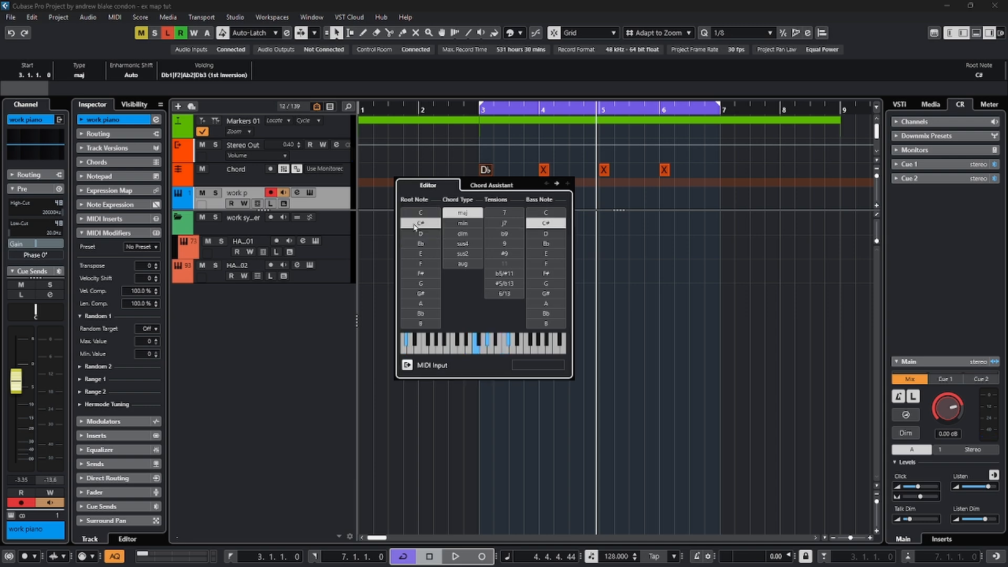
pyautogui.click(420, 264)
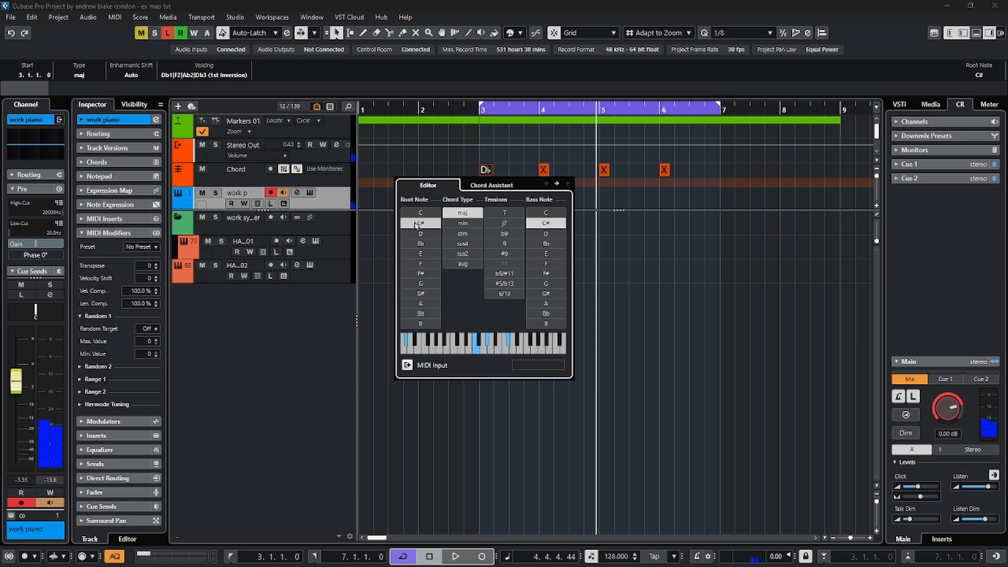
pyautogui.click(462, 222)
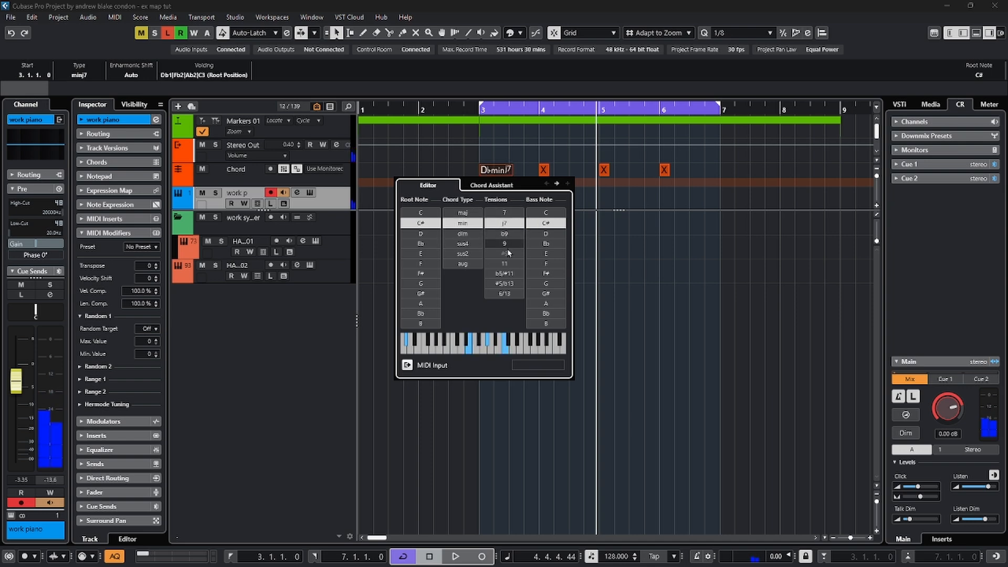
pyautogui.click(546, 213)
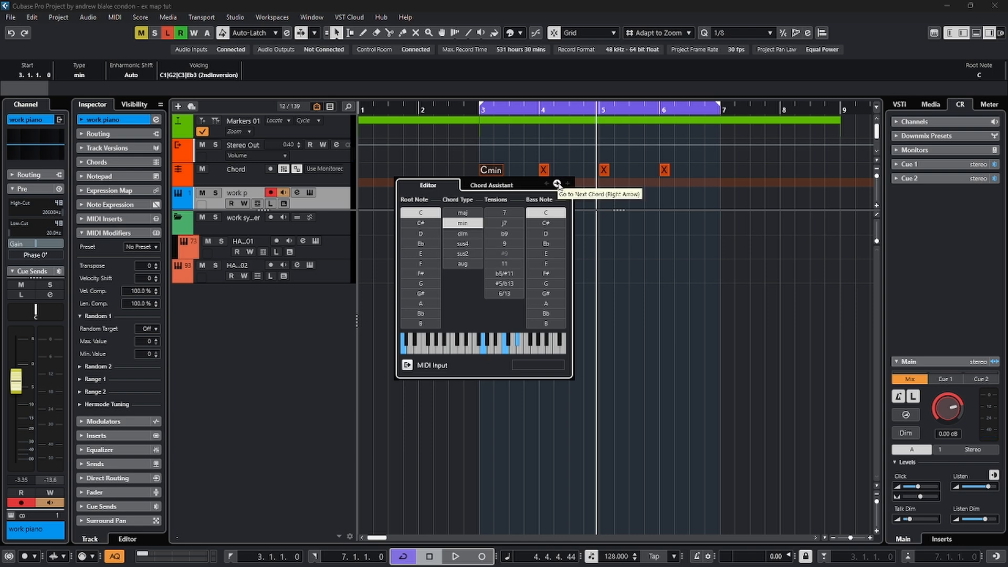
# Step through the remaining chord events, setting roots D, F and E♭
pyautogui.click(556, 183)
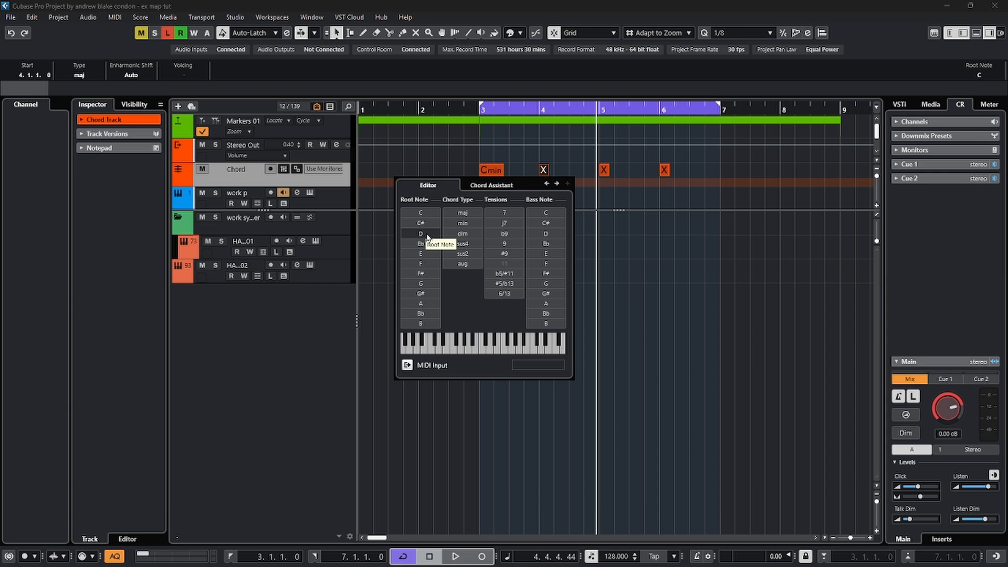
pyautogui.click(420, 233)
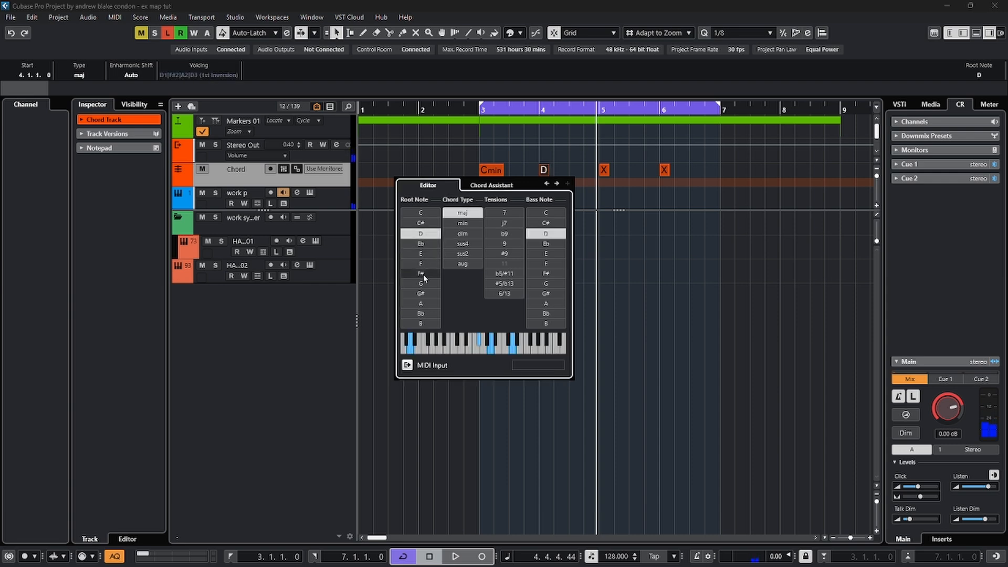
pyautogui.click(420, 264)
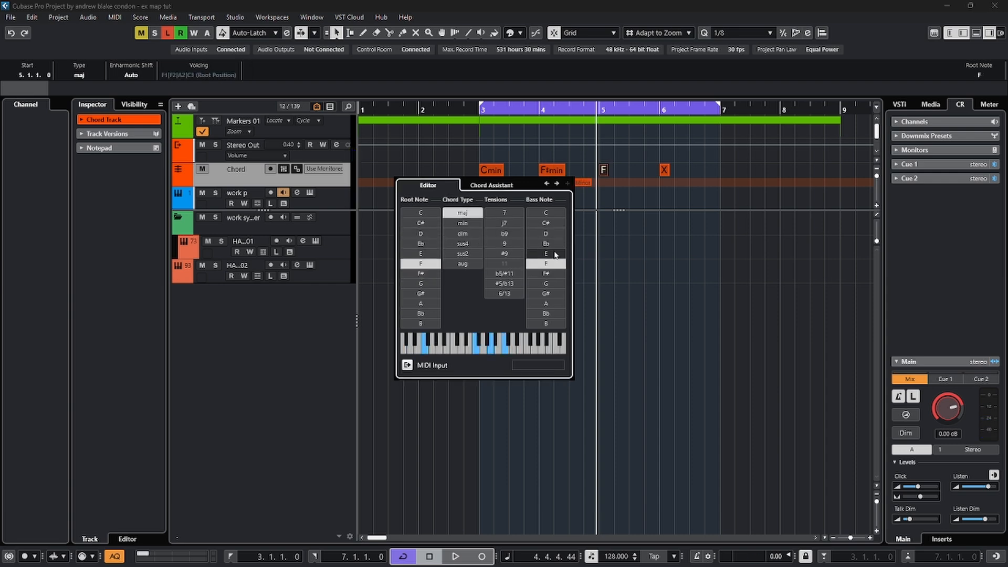
pyautogui.click(419, 243)
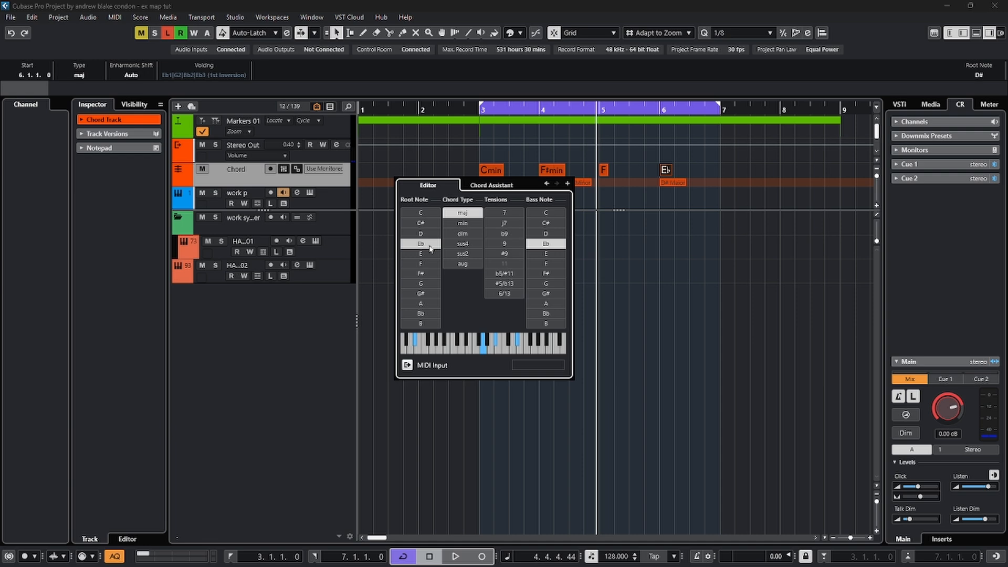
pyautogui.moveTo(425, 267)
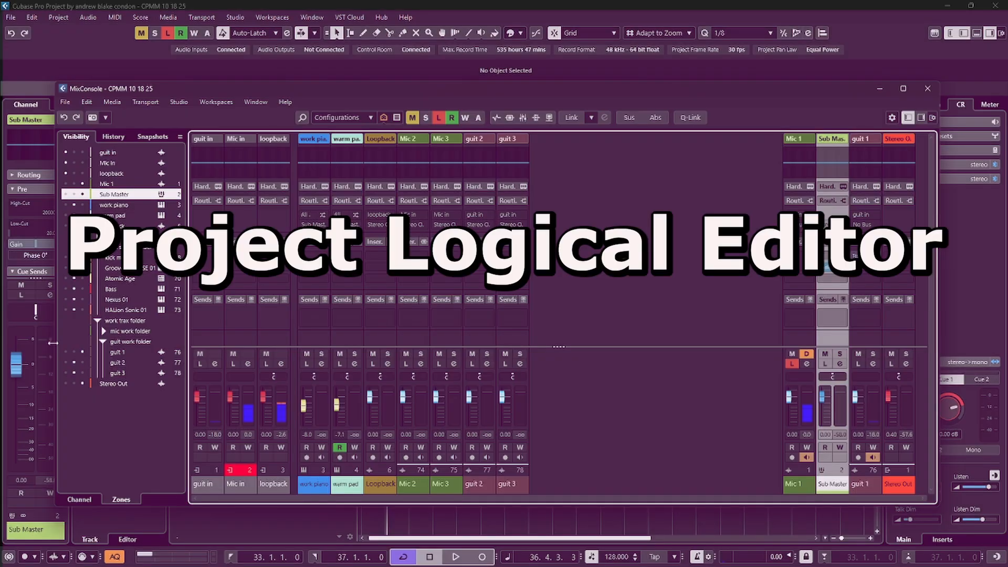
# Show the Project menu commands leading to the Project Logical Editor
pyautogui.click(57, 17)
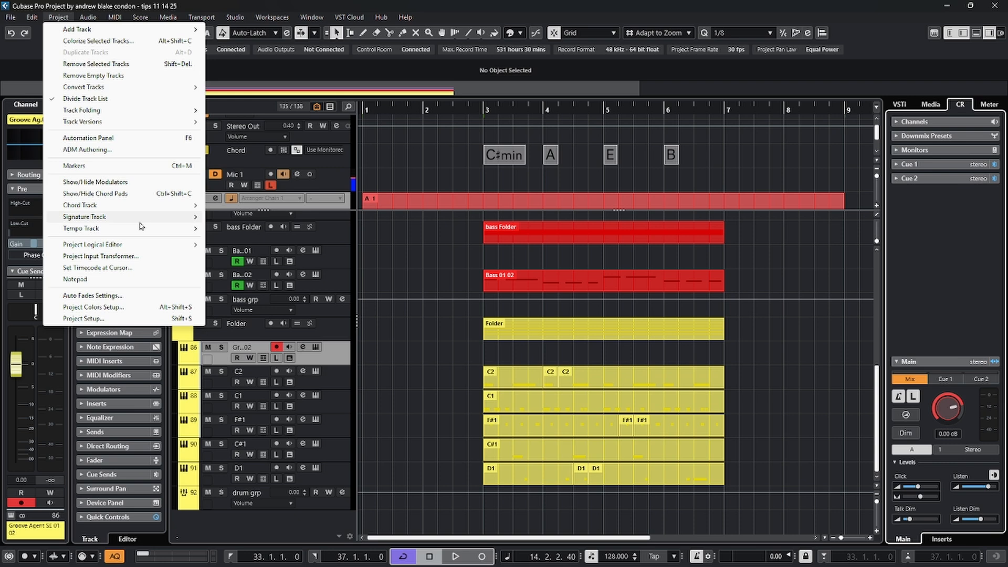
pyautogui.moveTo(92, 244)
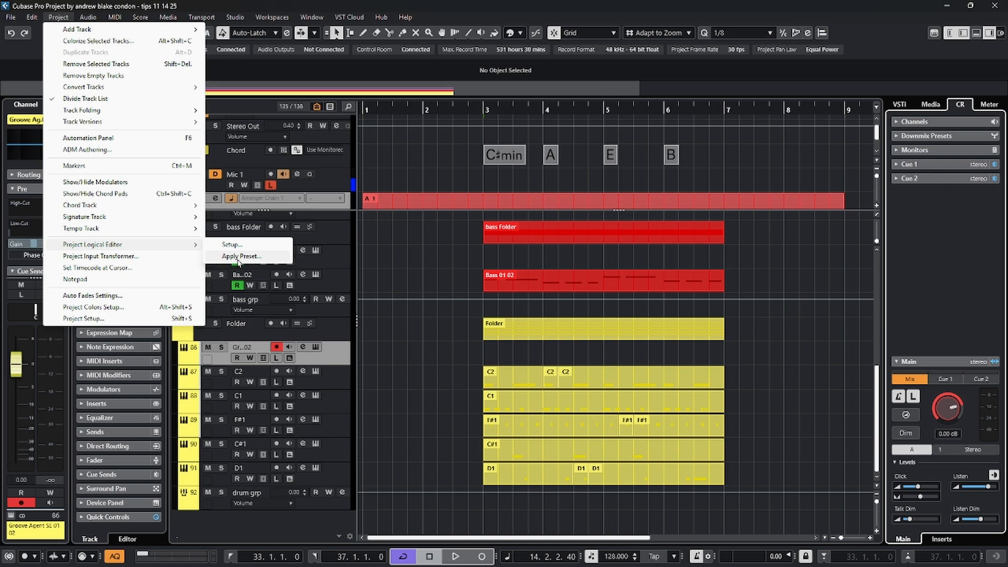
# Open the Project Logical Editor setup window
pyautogui.click(241, 257)
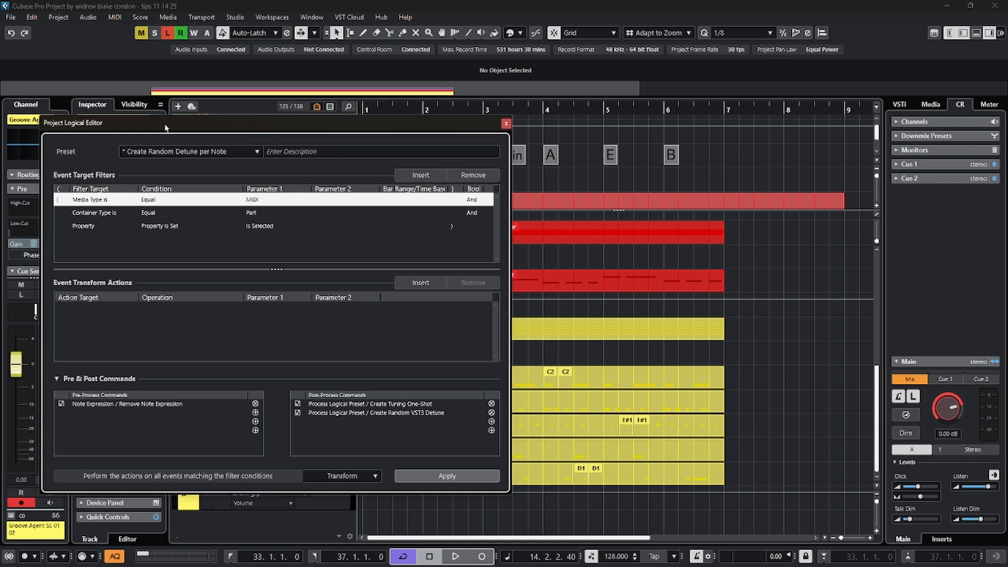
pyautogui.moveTo(160, 127)
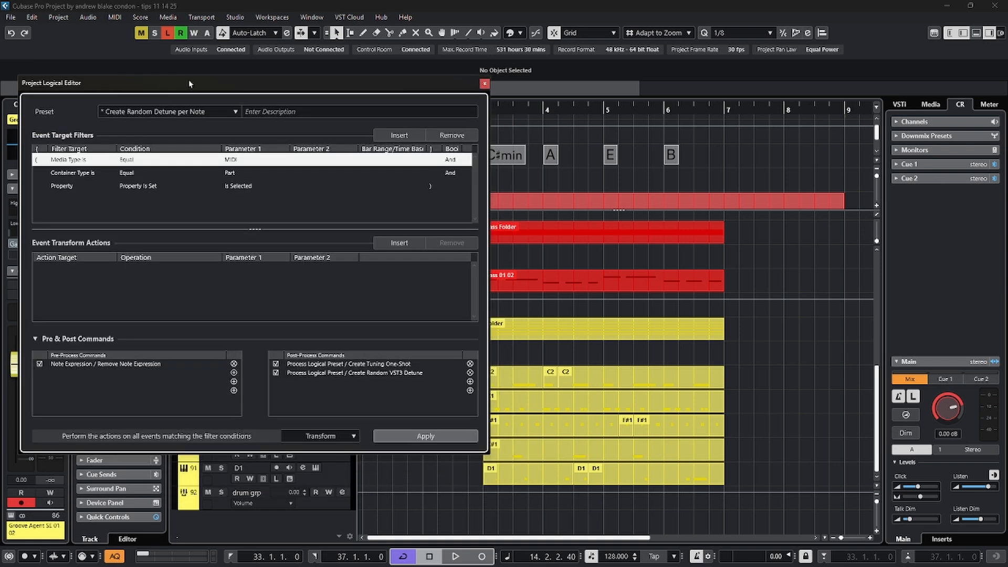
pyautogui.moveTo(73, 102)
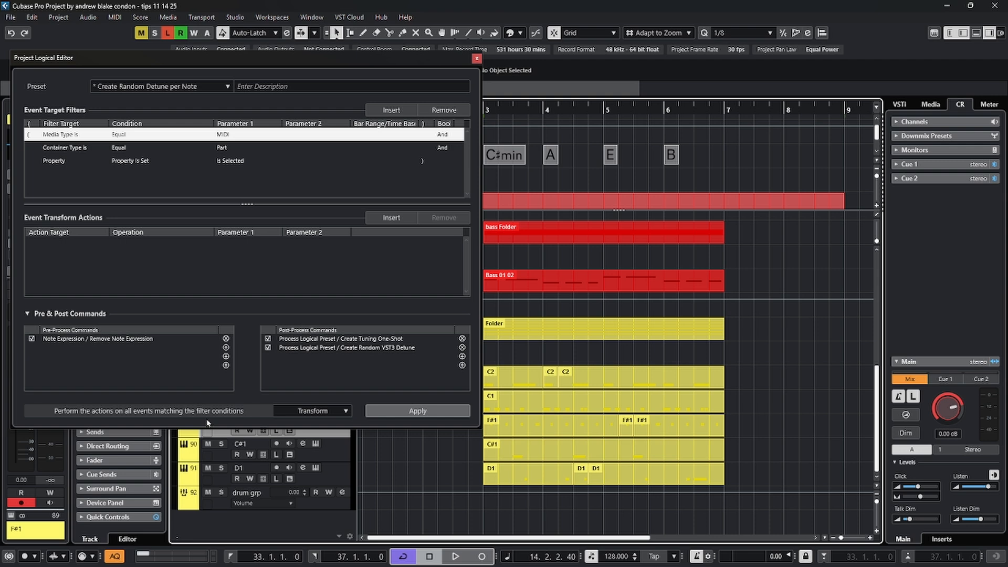
# Load the Colorize Small MIDI parts preset from Parts & Events
pyautogui.click(162, 86)
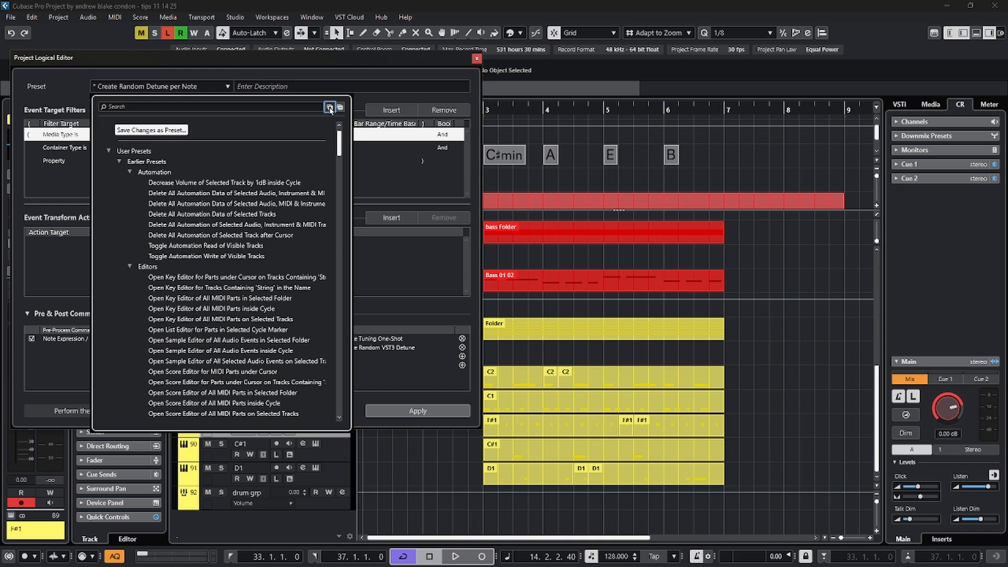
pyautogui.scroll(-3)
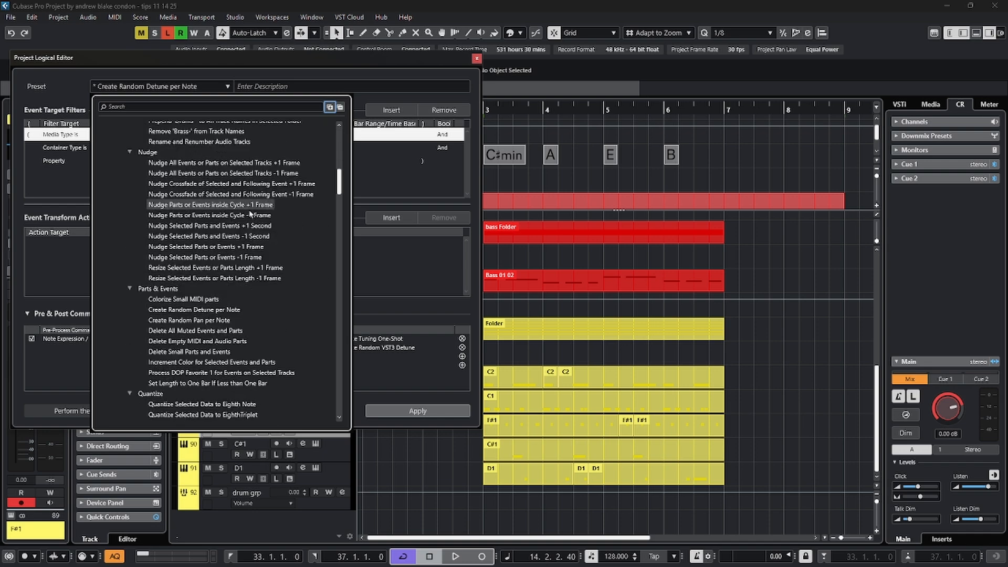
pyautogui.scroll(-3)
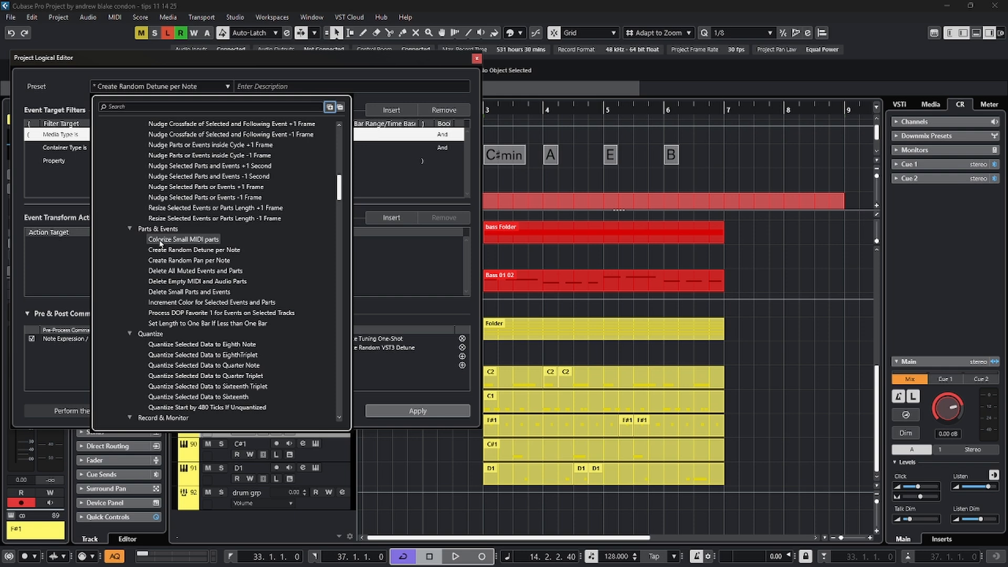
pyautogui.click(183, 240)
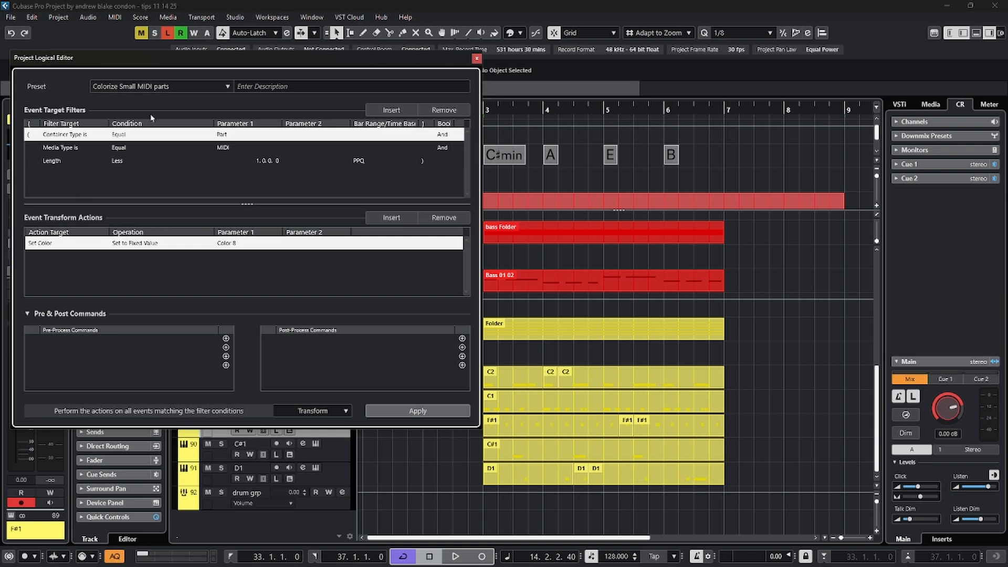
pyautogui.moveTo(266, 172)
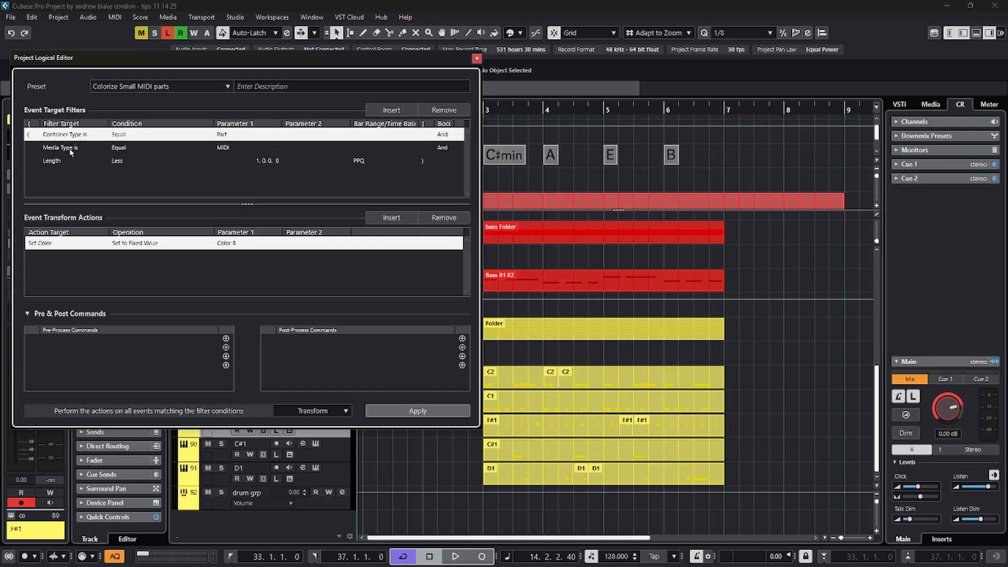
pyautogui.moveTo(132, 178)
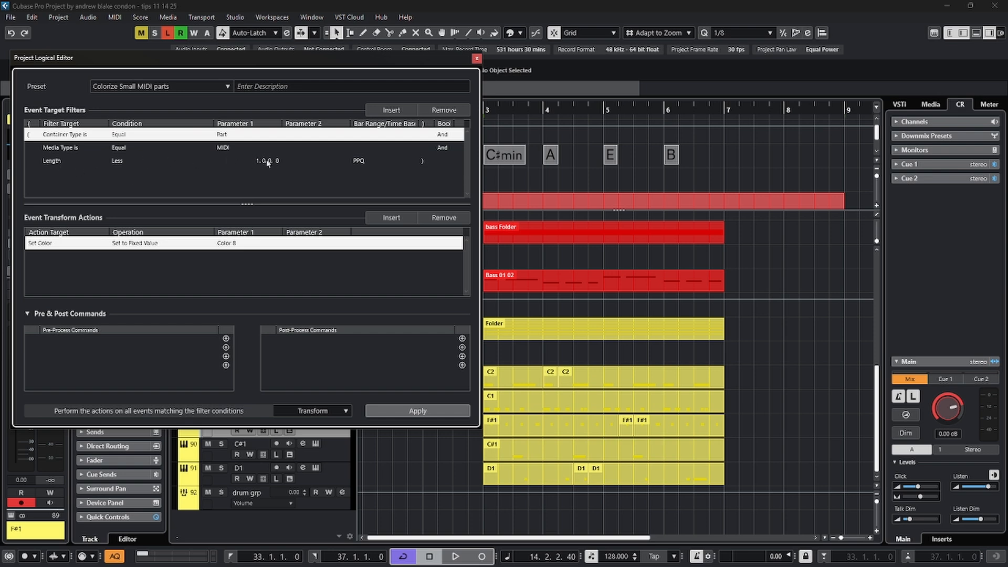
pyautogui.click(548, 377)
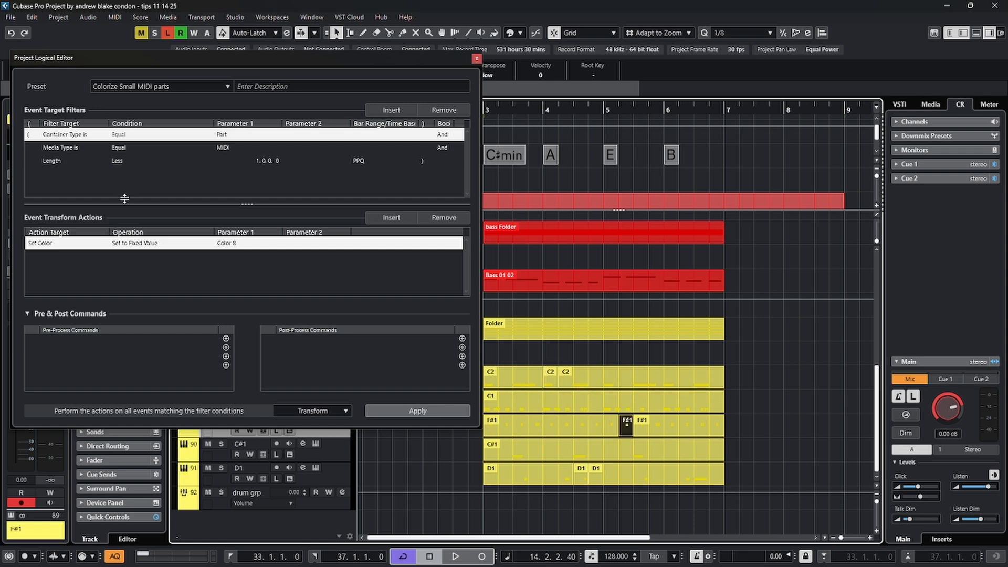
pyautogui.moveTo(36, 222)
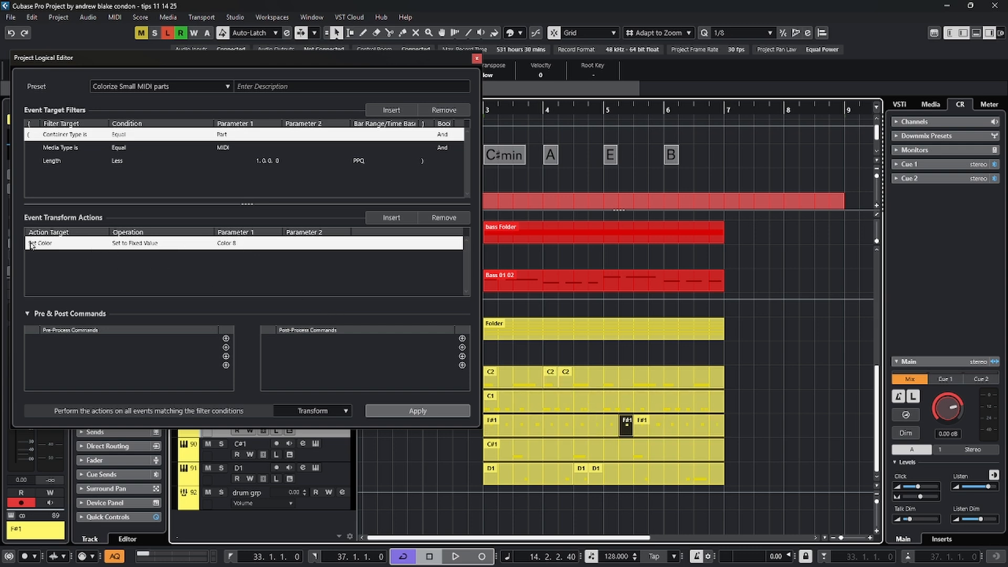
pyautogui.moveTo(144, 251)
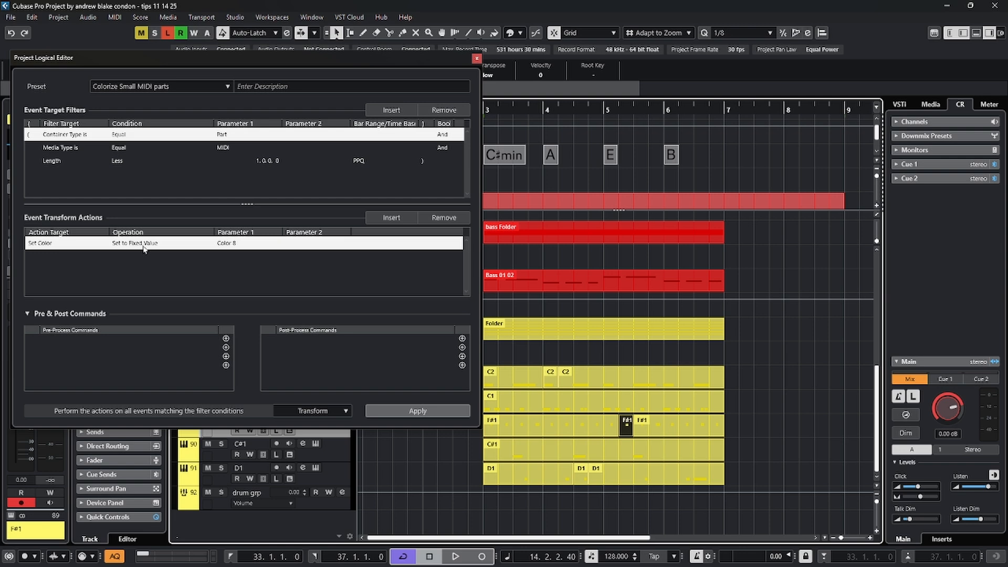
pyautogui.moveTo(235, 250)
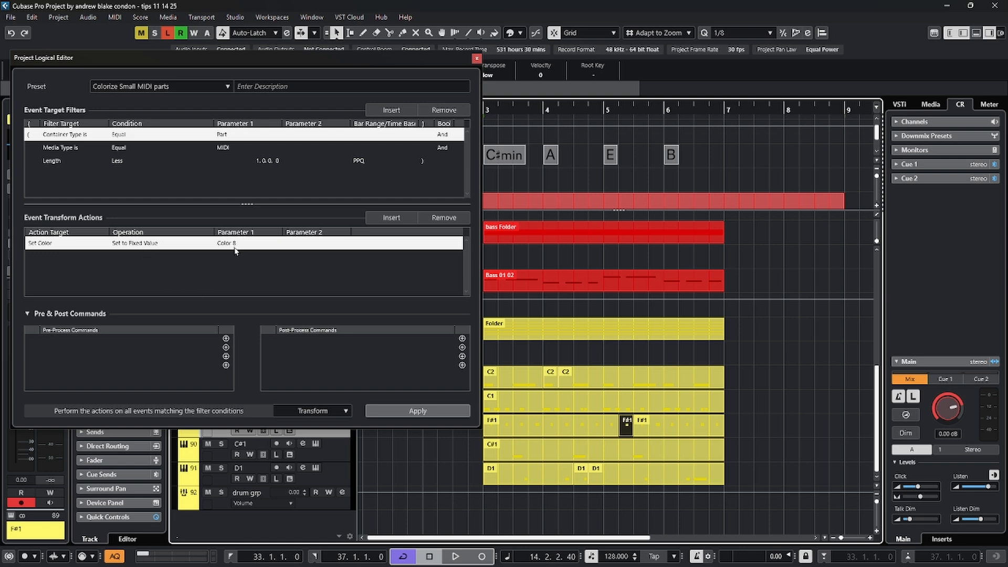
# Change the action's colour from Color 8 to Blue 4 and confirm the Transform function
pyautogui.click(227, 243)
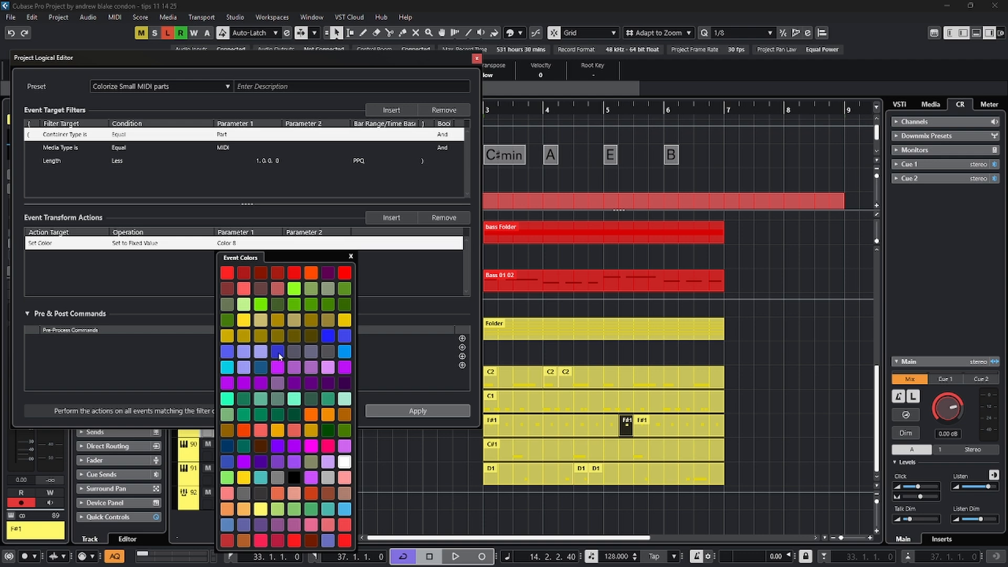
pyautogui.moveTo(327, 357)
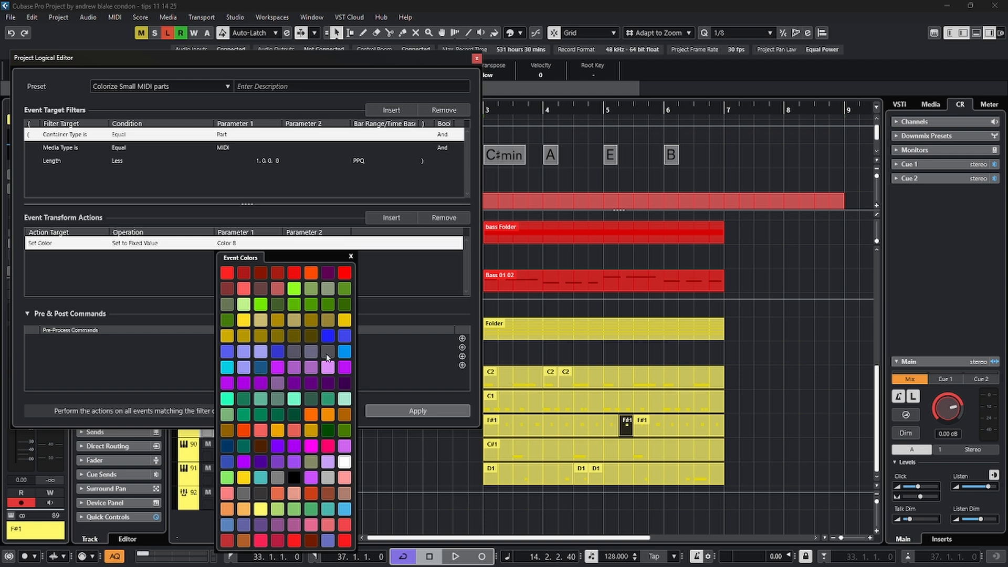
pyautogui.click(325, 357)
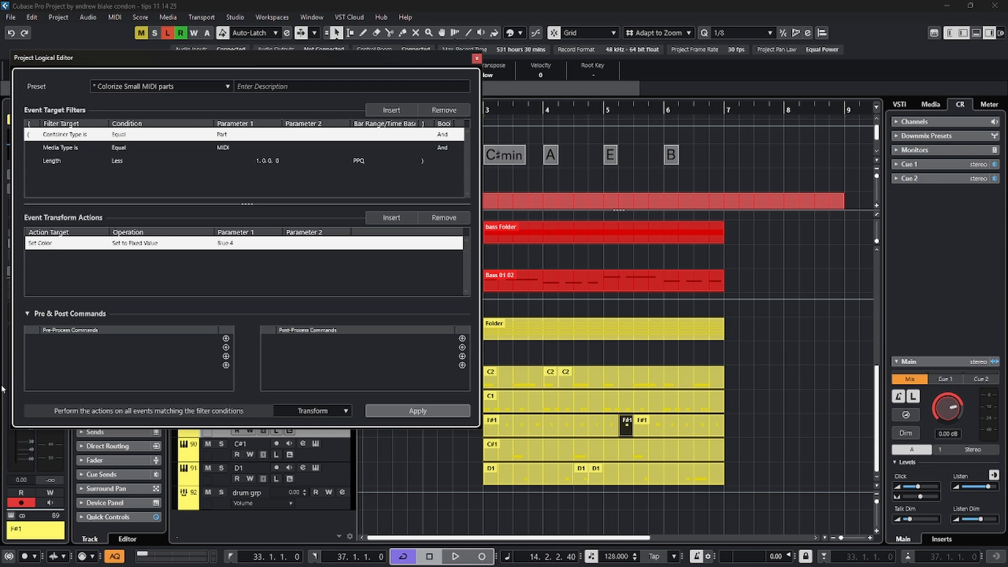
pyautogui.click(312, 411)
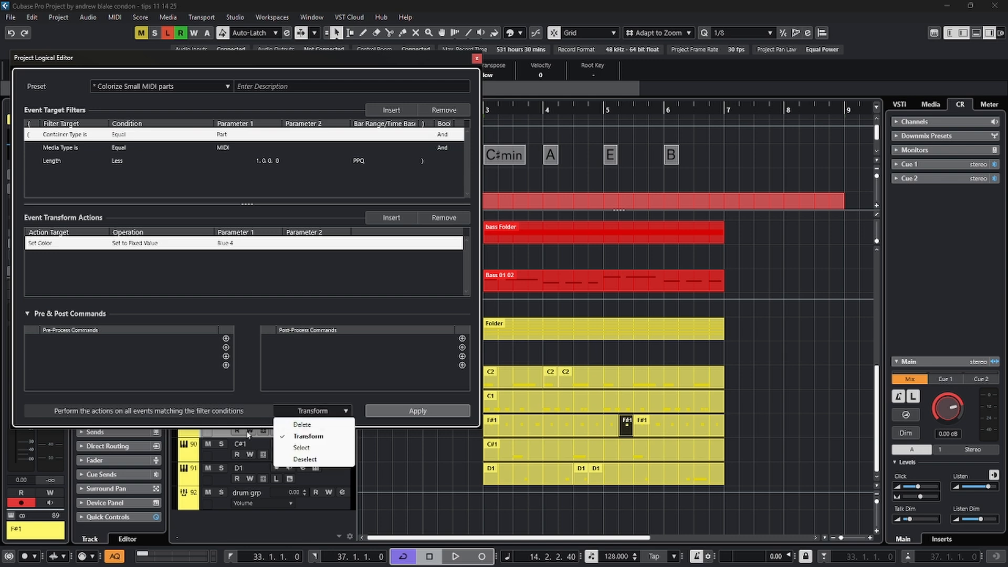
pyautogui.moveTo(319, 441)
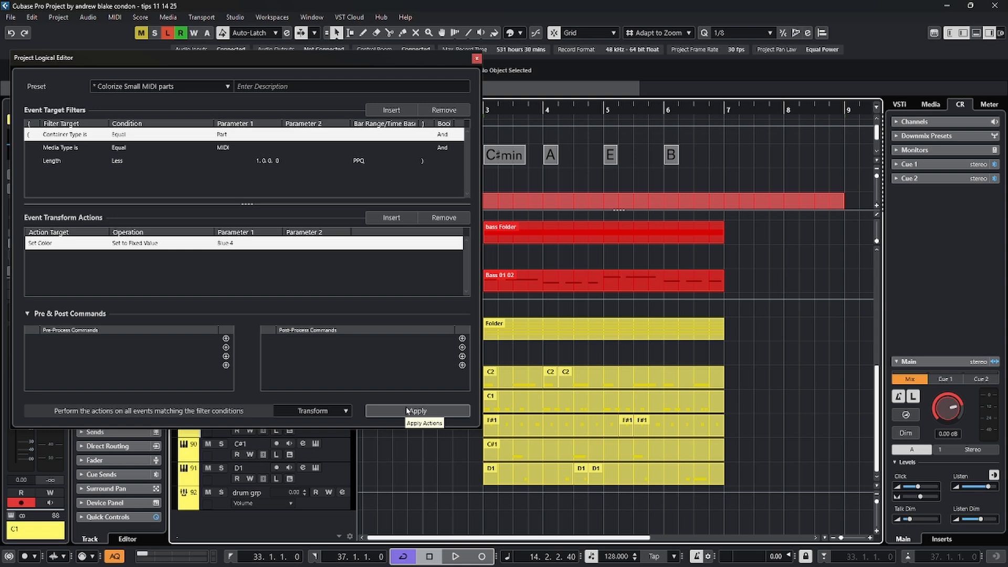
# Apply the preset so the short C2, F#1 and D1 parts turn blue, then collapse and close the preset list
pyautogui.click(417, 410)
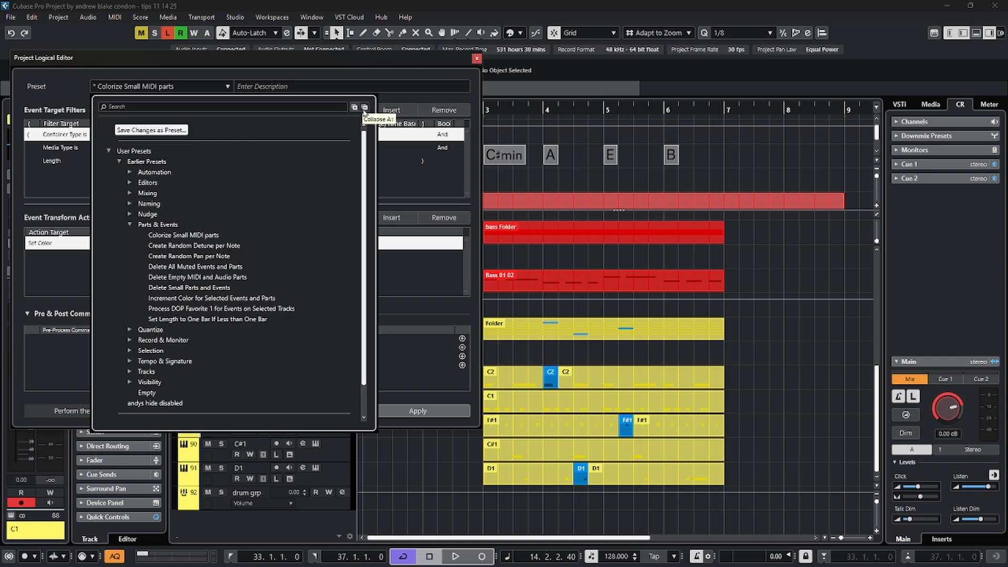
pyautogui.click(365, 107)
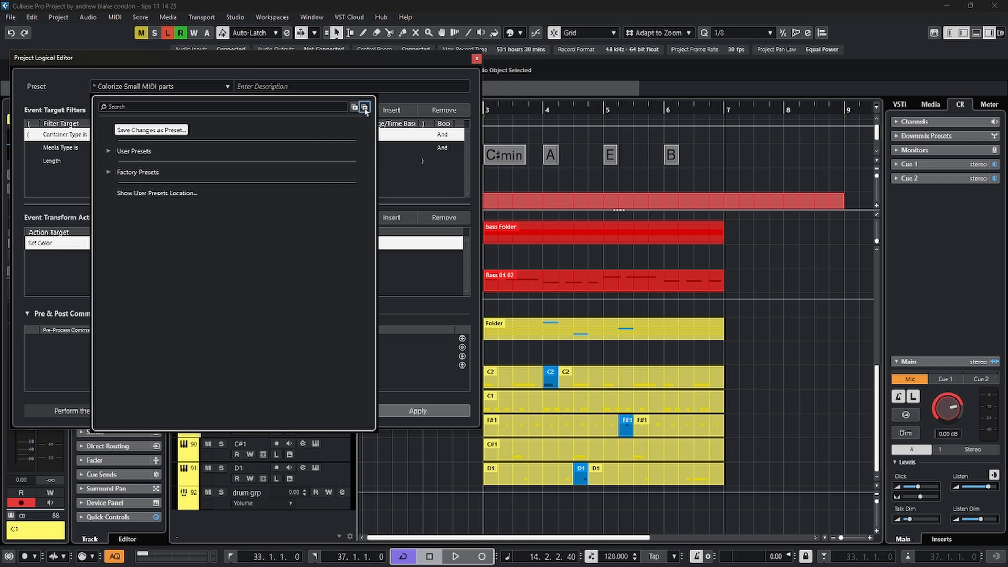
pyautogui.click(362, 106)
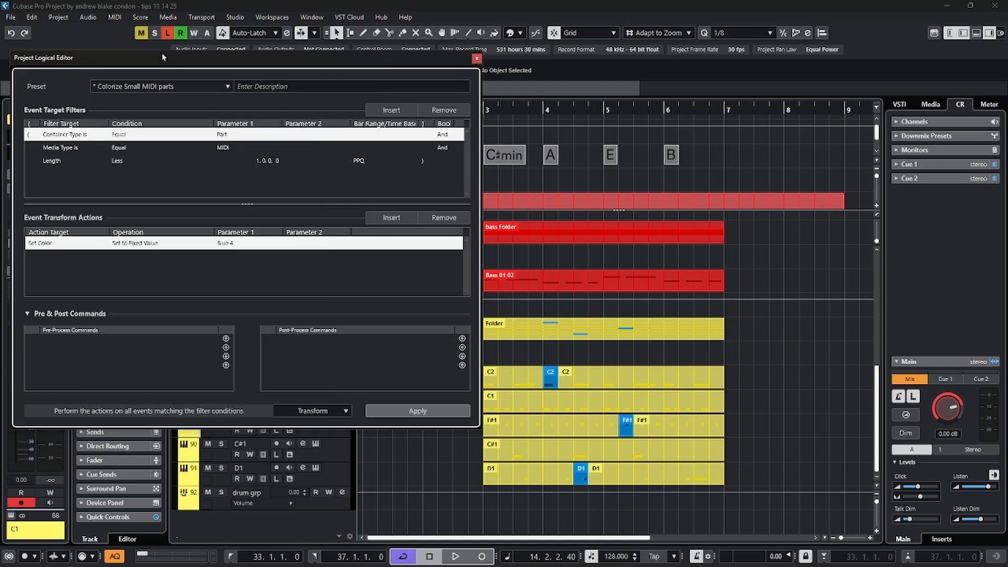
pyautogui.moveTo(165, 52)
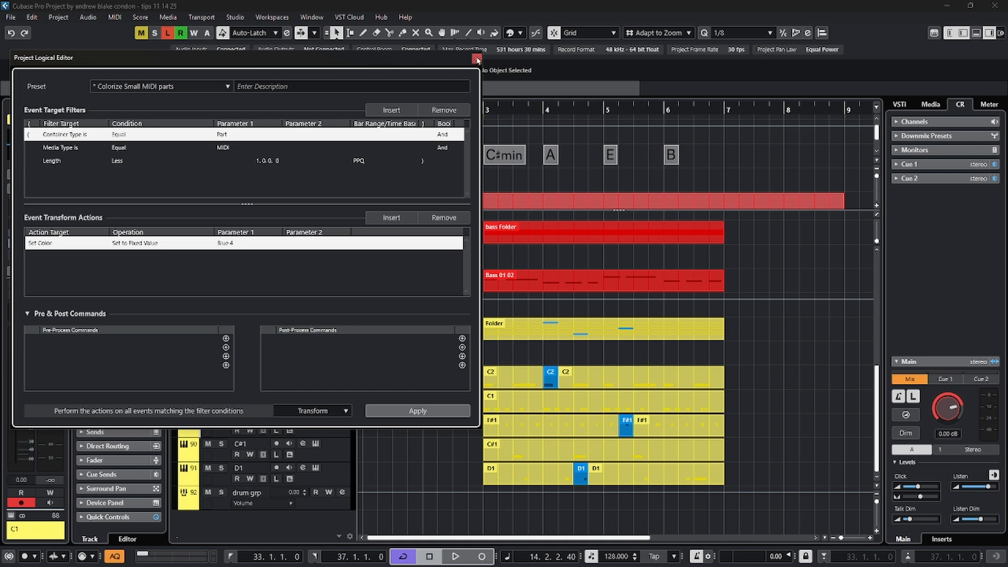
# Close the Project Logical Editor and bring up the Apply Project Logical Presets dialog from the Project menu
pyautogui.click(476, 58)
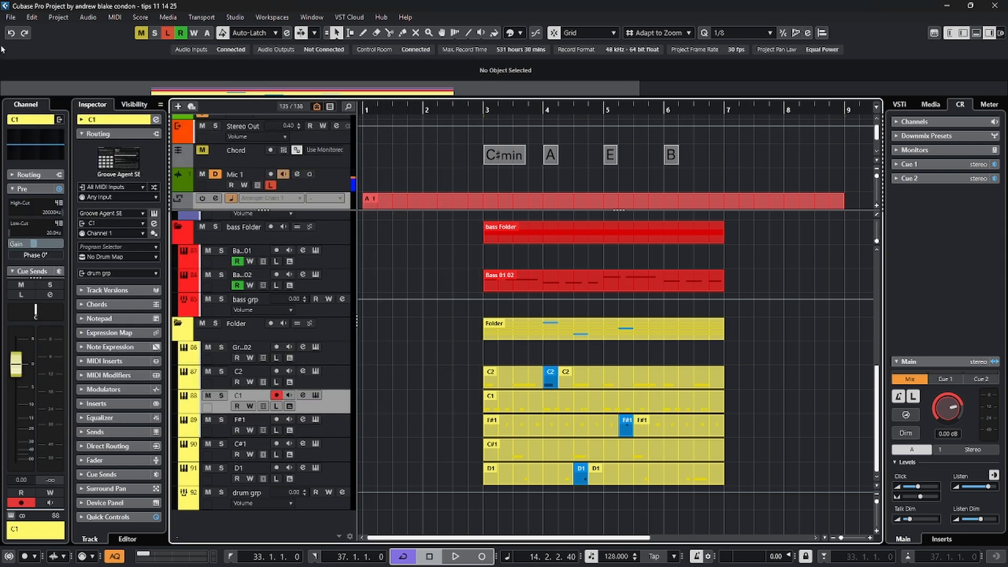
pyautogui.click(58, 17)
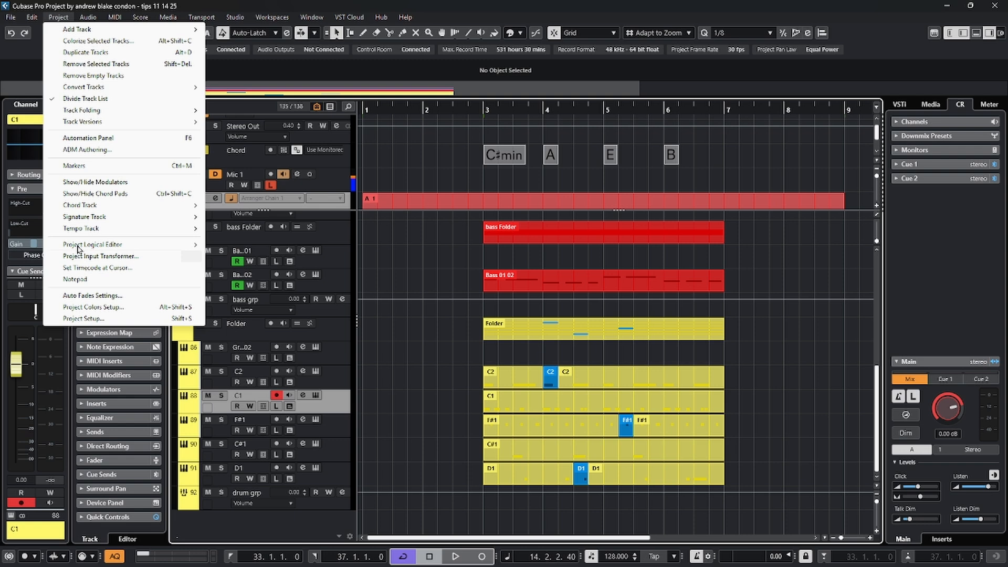
pyautogui.moveTo(92, 244)
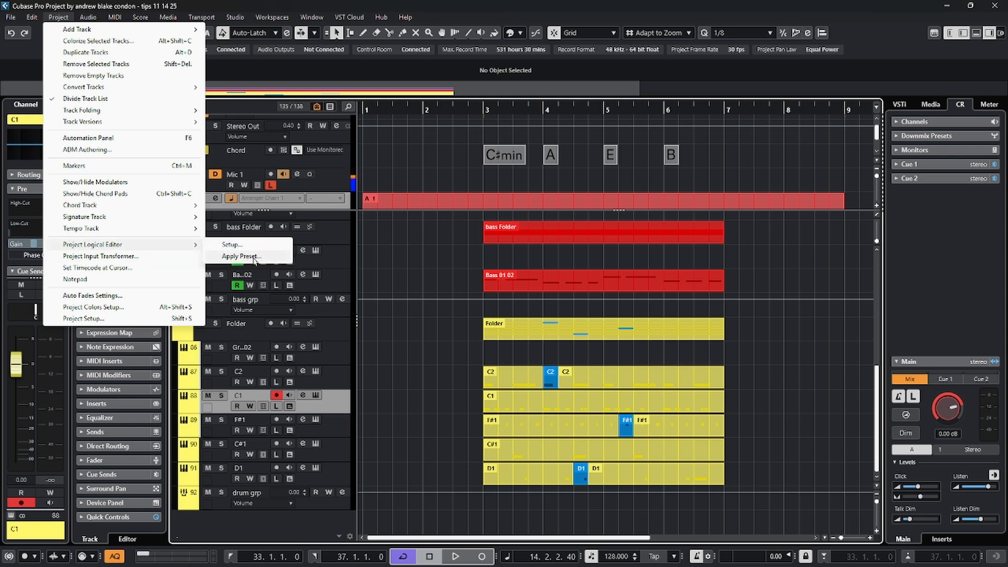
pyautogui.click(239, 257)
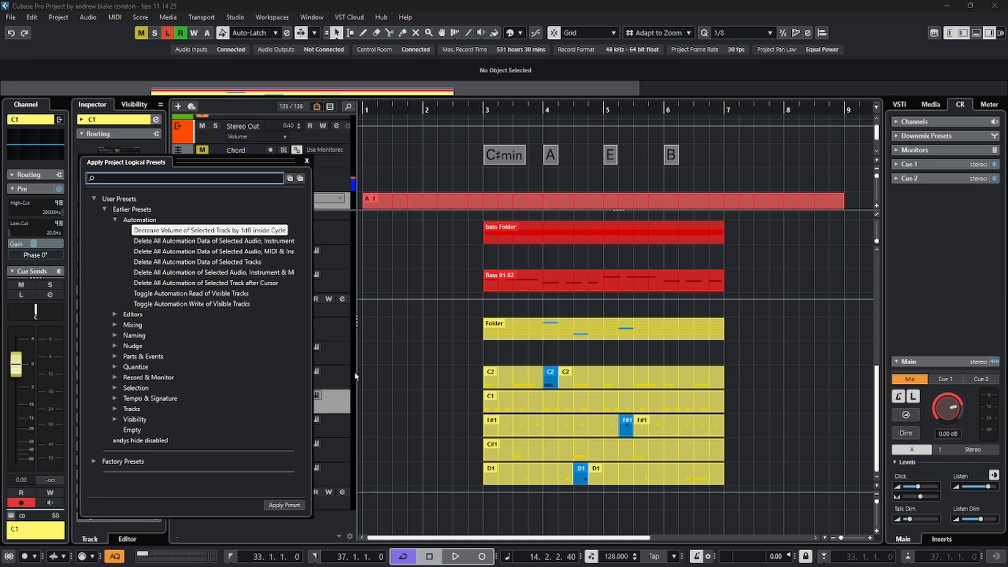
# Close the Apply Project Logical Presets dialog, returning to the arrangement with blue short drum parts
pyautogui.click(306, 159)
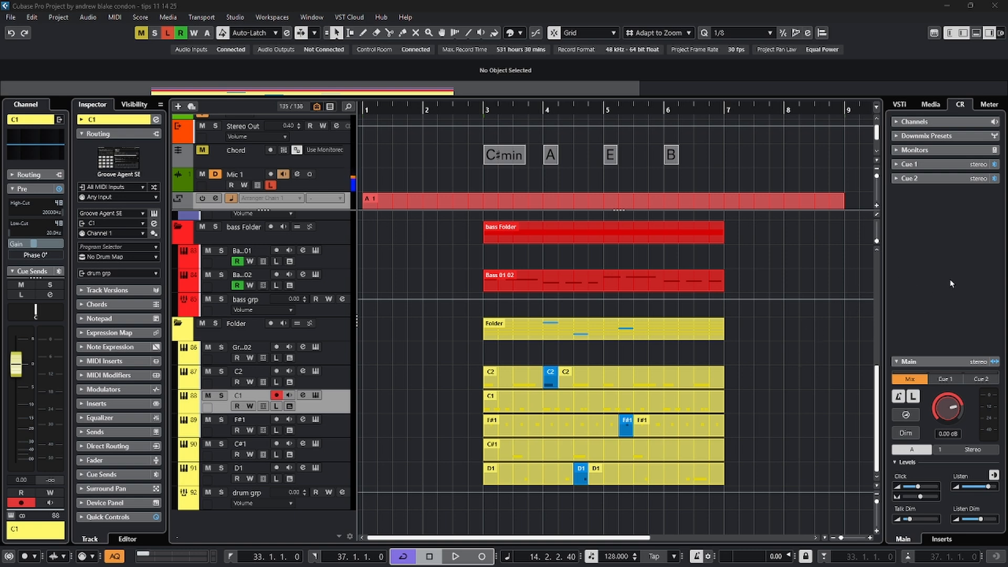
pyautogui.moveTo(765, 426)
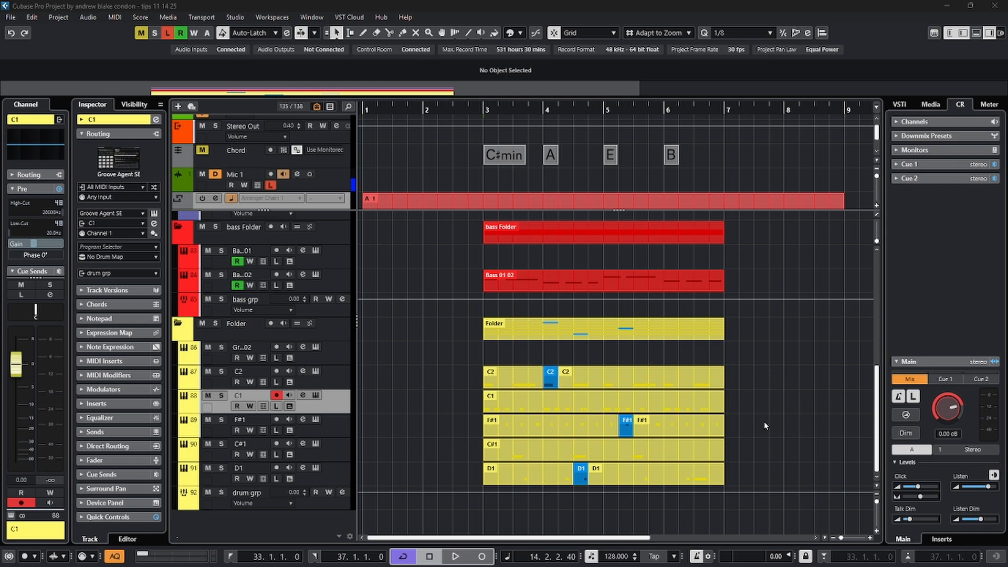